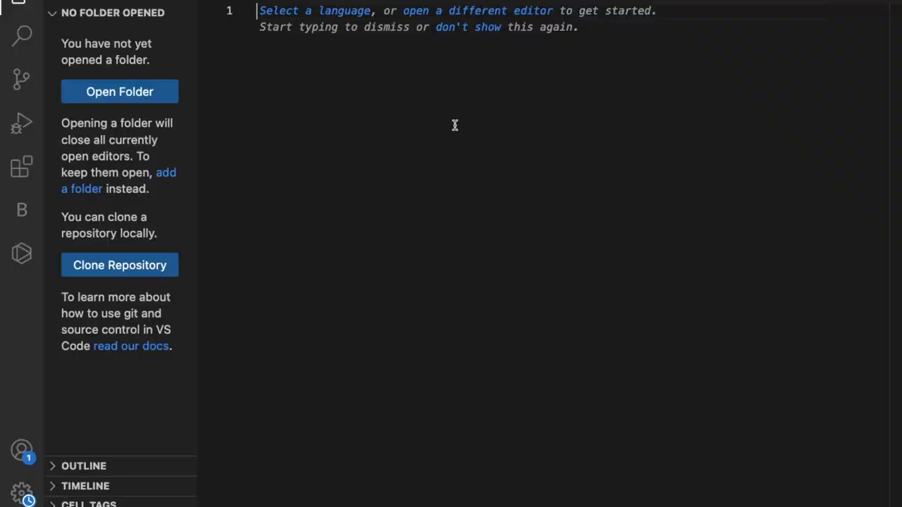
mouse_move(410, 147)
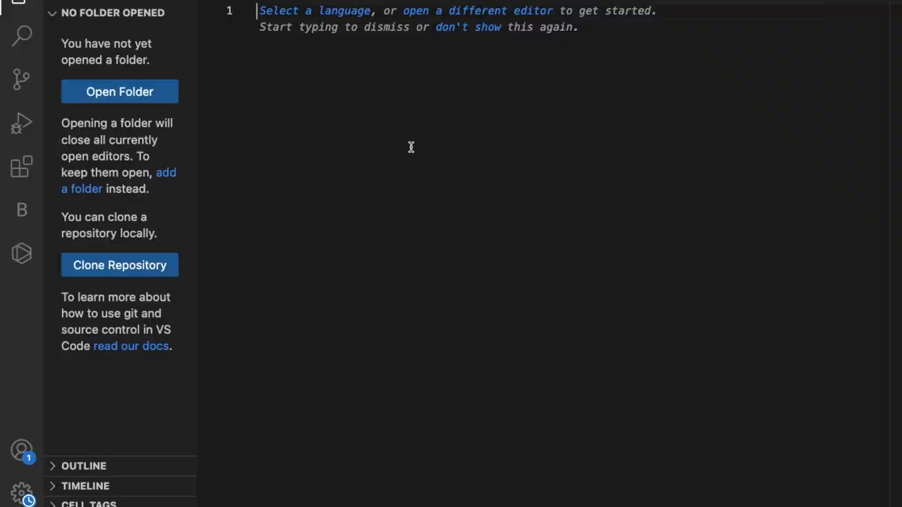
mouse_move(385, 157)
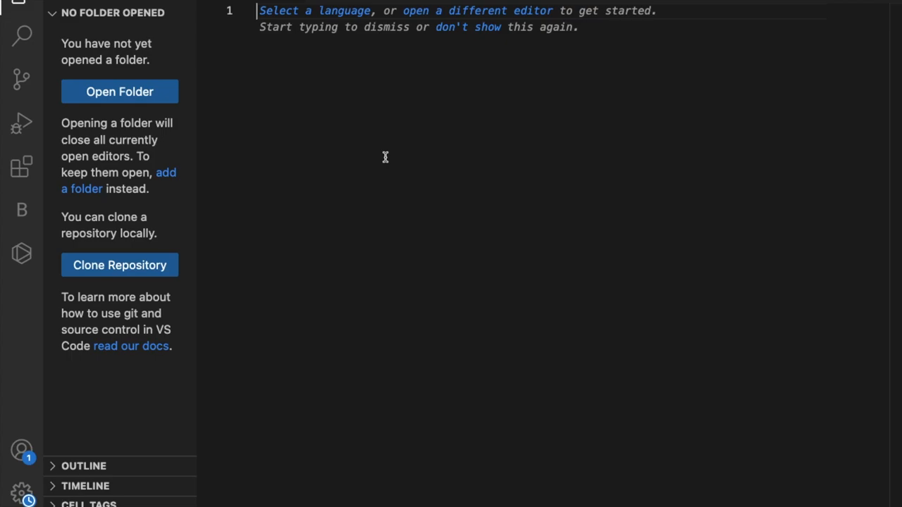
mouse_move(495, 224)
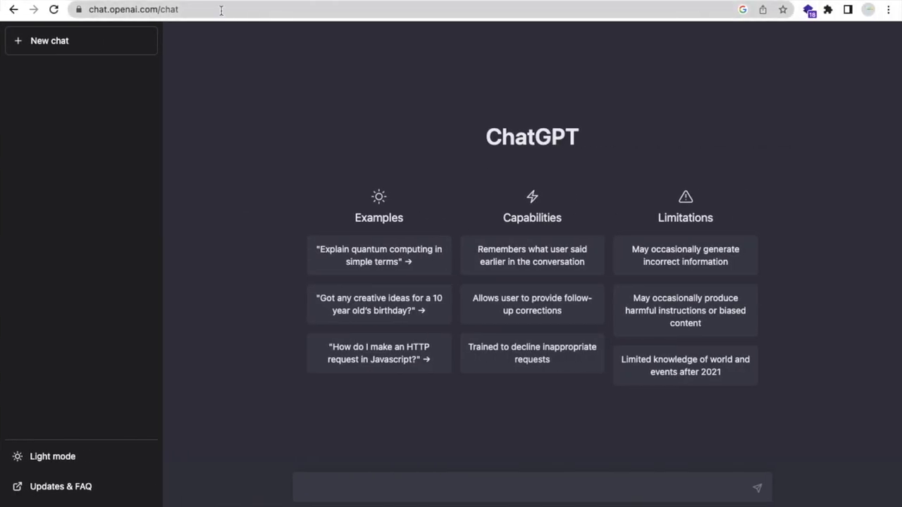
- Send ChatGPT a request to create a tic tac toe game in HTML, CSS and JavaScript in one file
click(134, 9)
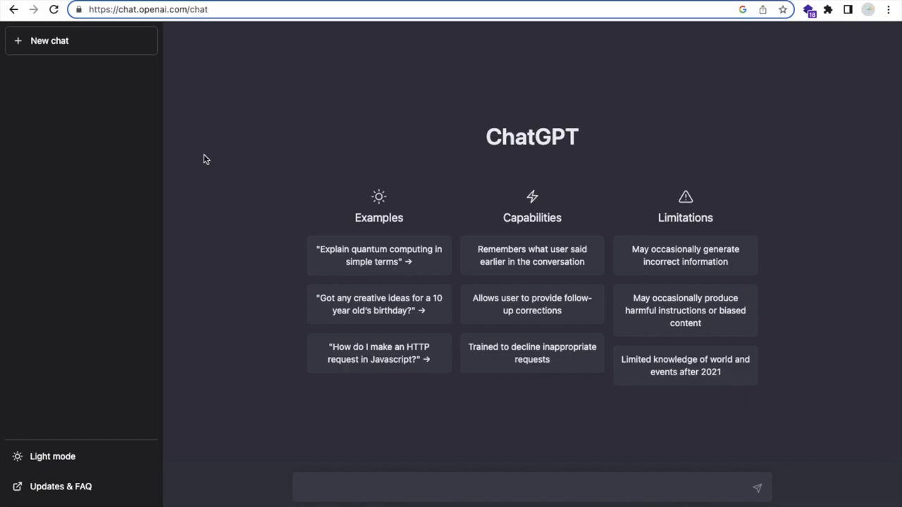
click(433, 487)
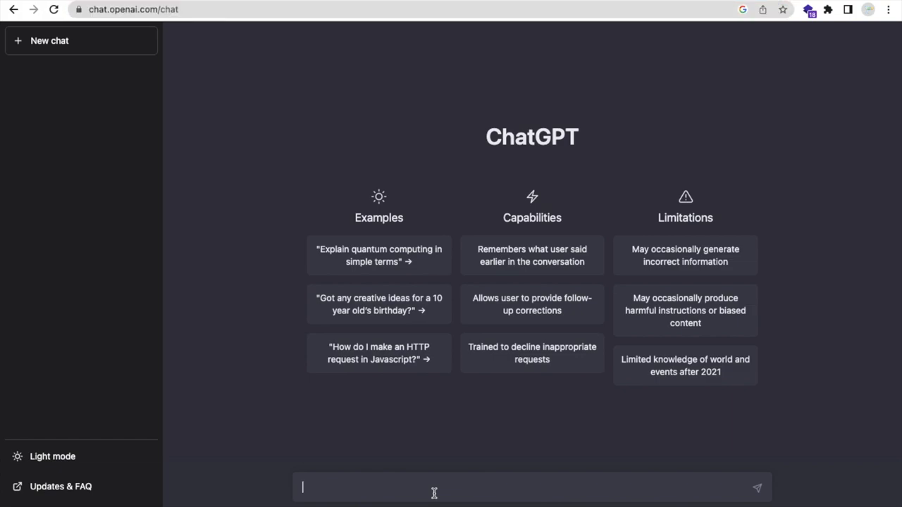
text(cr)
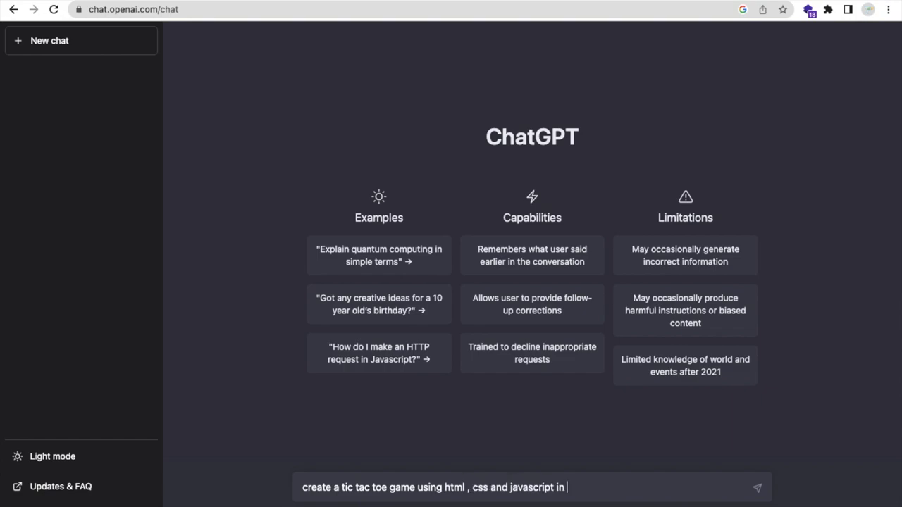
text(one file)
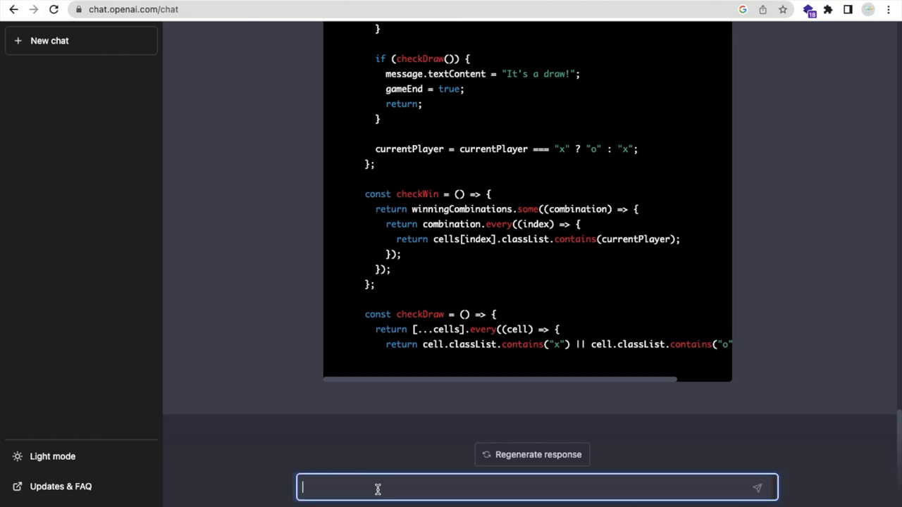
- Send 'continue' so ChatGPT finishes the cut-off code, then copy the final code block
text(con)
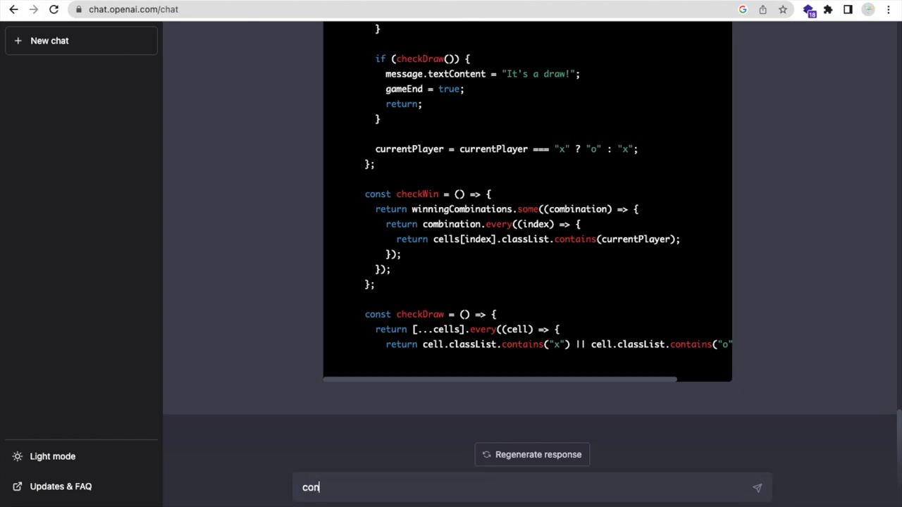
text(tinue)
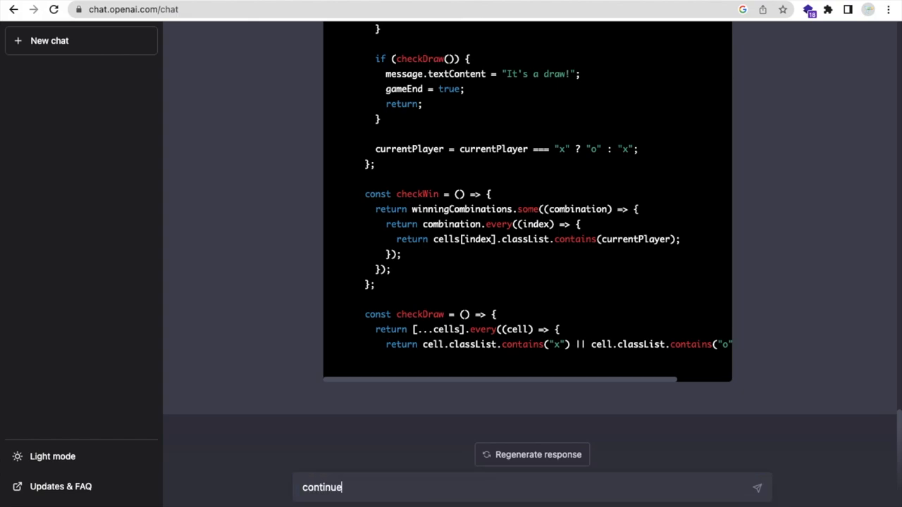
click(757, 487)
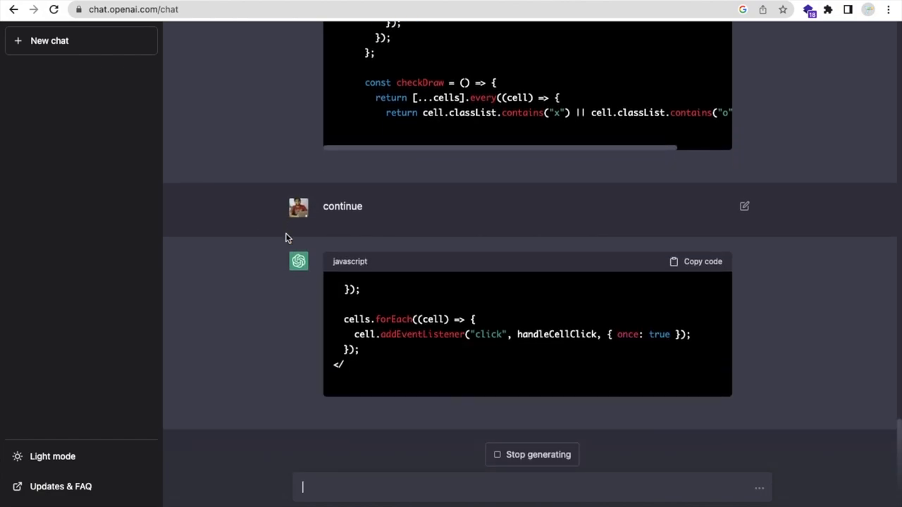
scroll(down, 3)
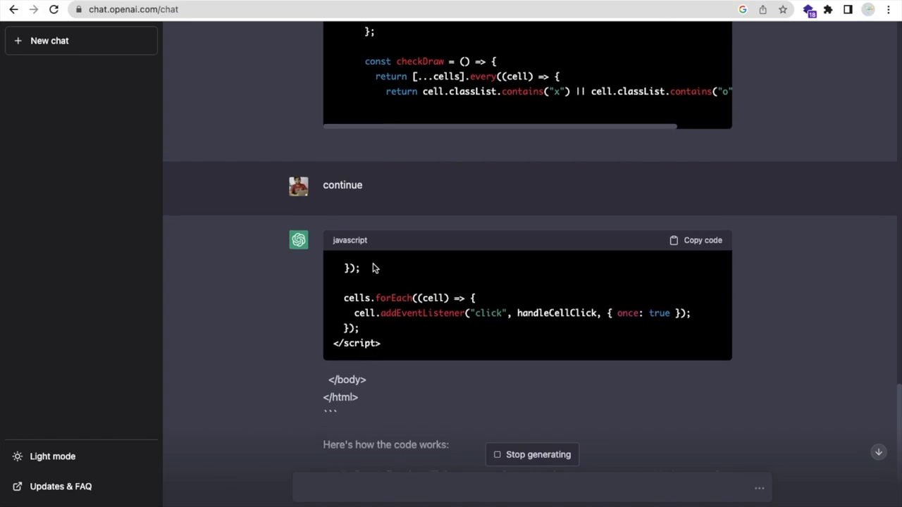
scroll(down, 3)
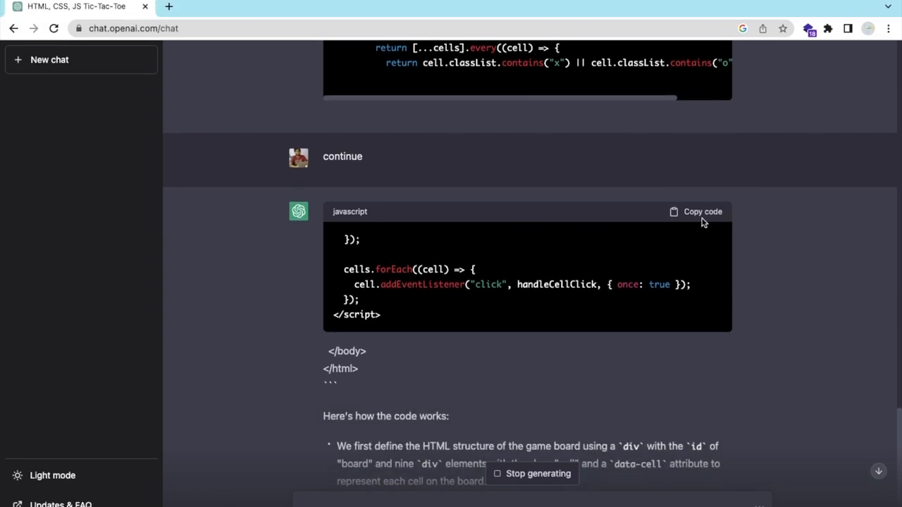
click(697, 211)
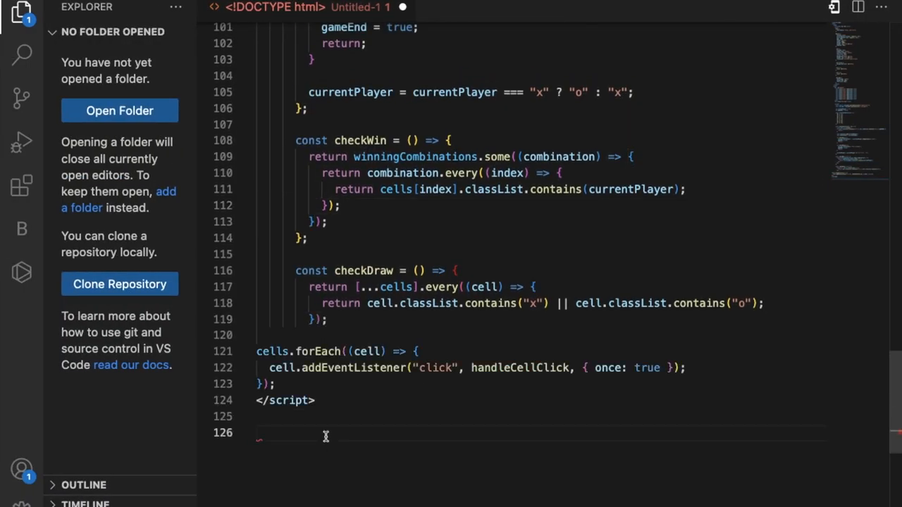
- End the pasted code with </body> and </html> tags and start saving the file
text(<)
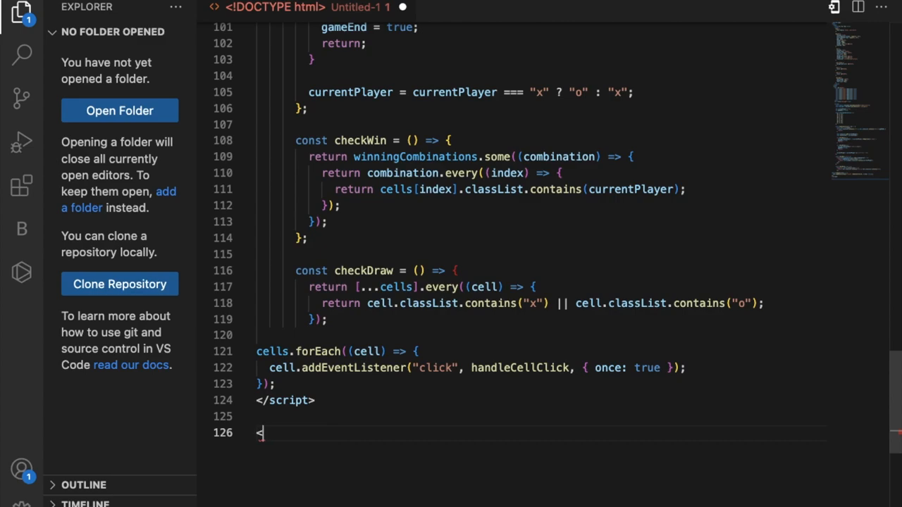
text(</body>)
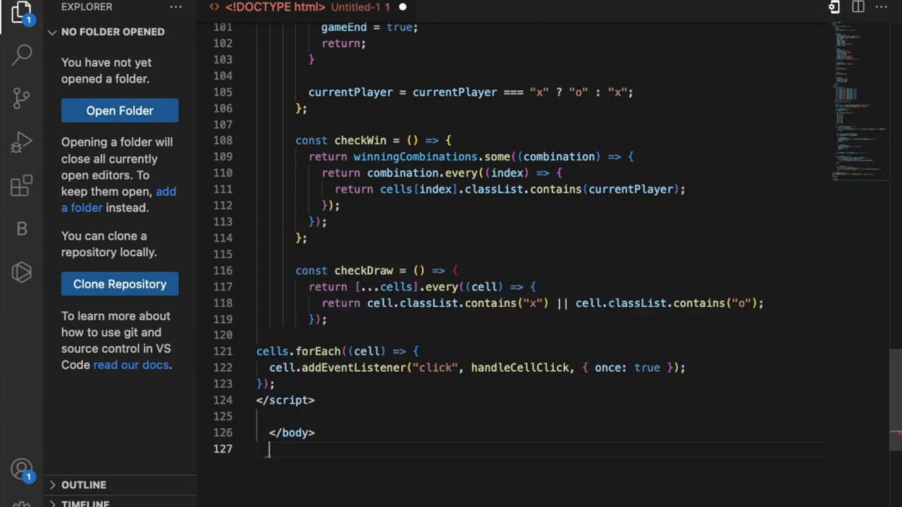
text(</html>)
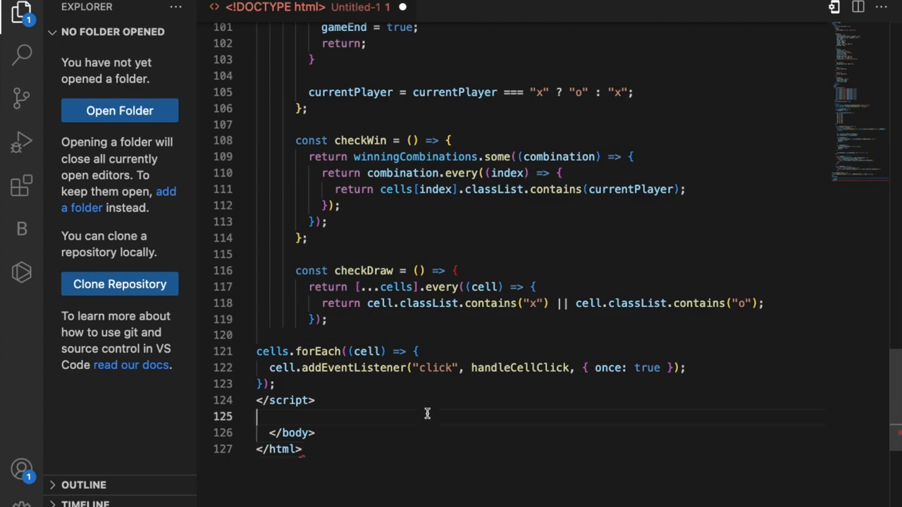
key(cmd+s)
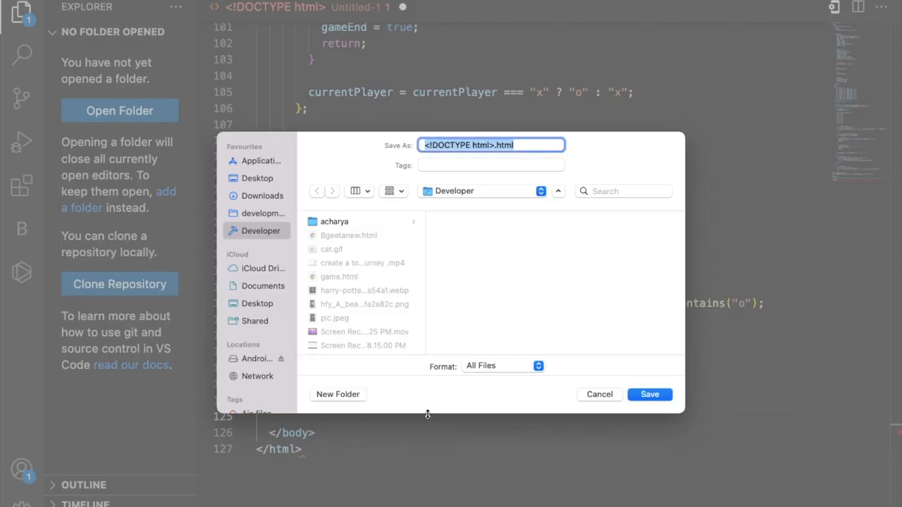
- Save the file as tictacttoe.html and launch it from Finder in the browser
text(tictoe)
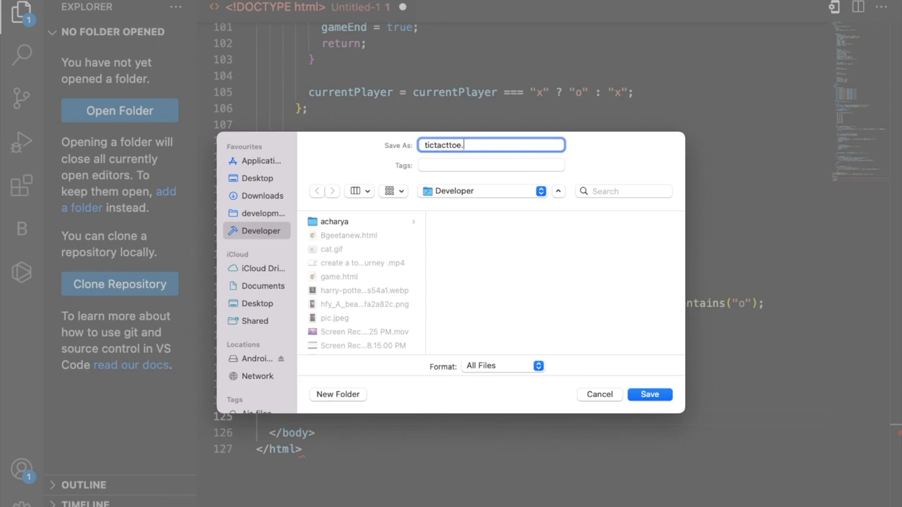
text(html)
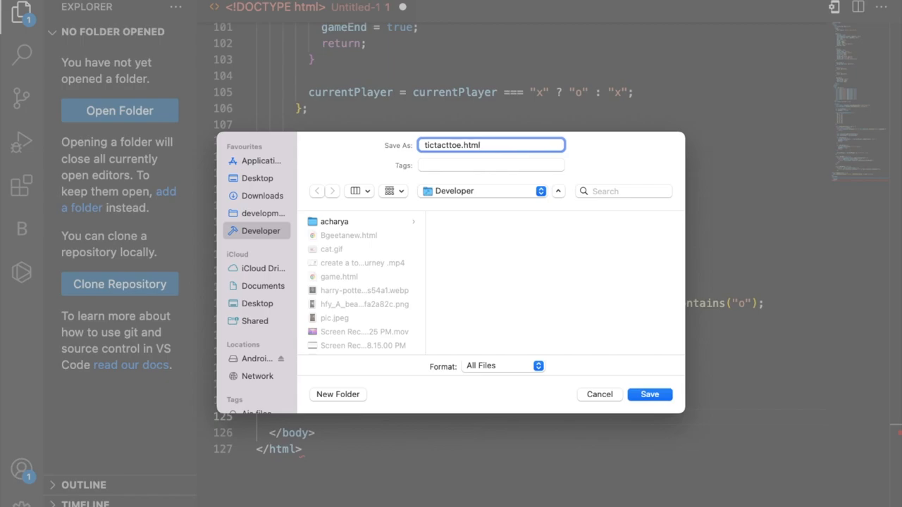
click(649, 394)
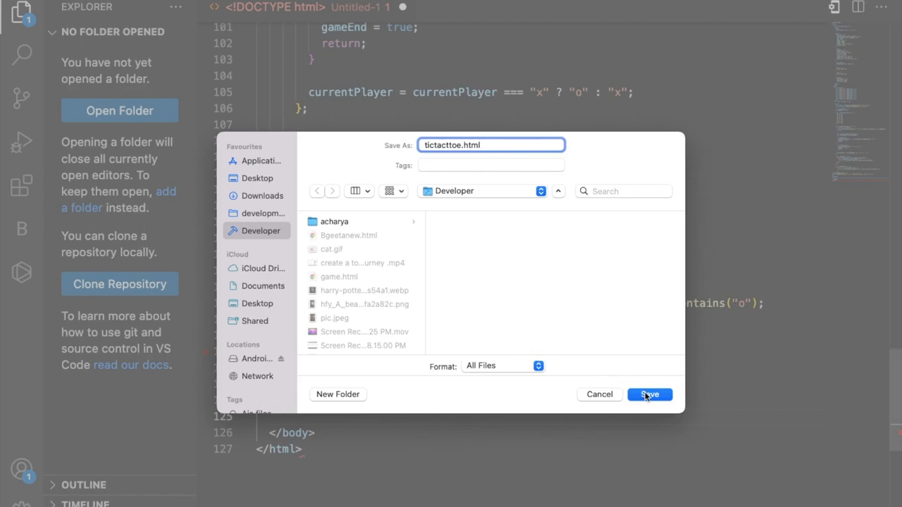
click(649, 394)
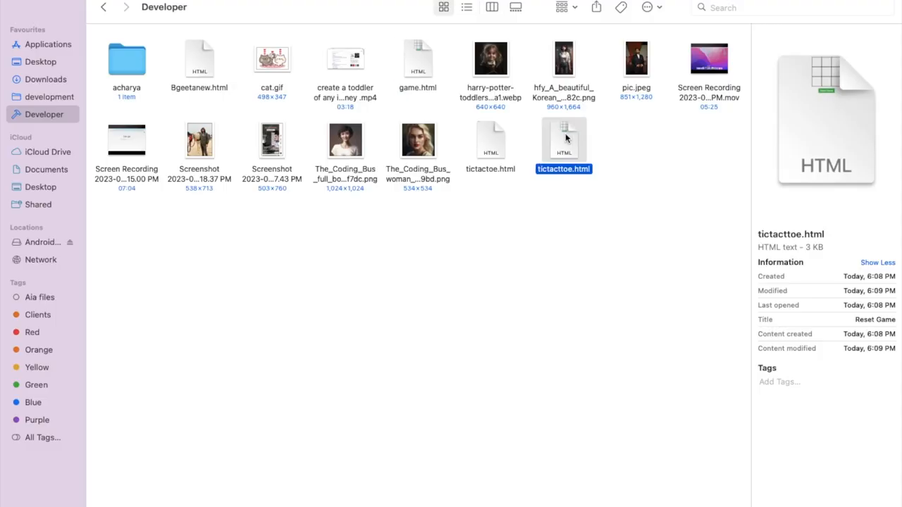
double_click(563, 138)
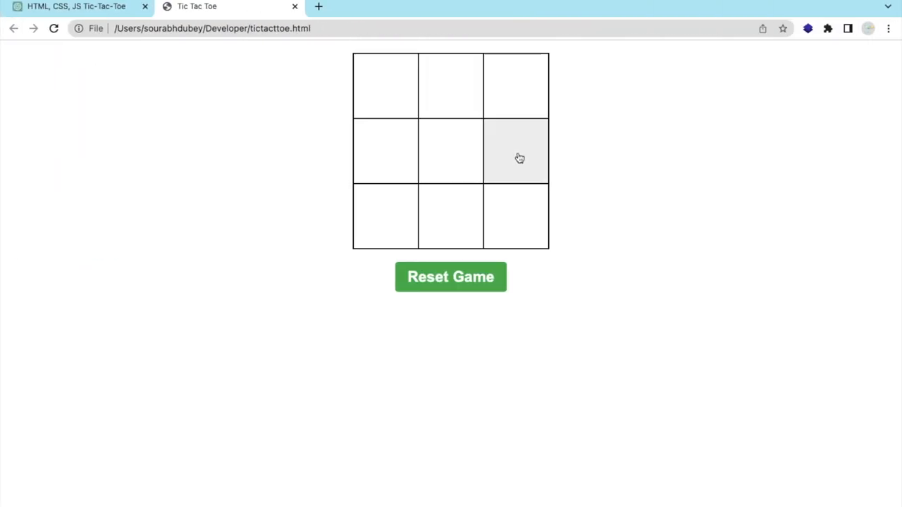
mouse_move(274, 97)
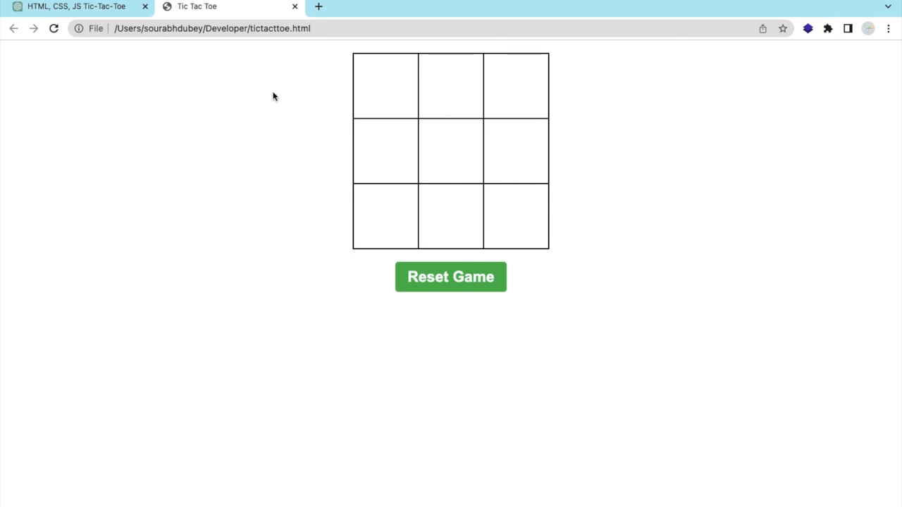
- Play alternating X and O moves until 'Player O wins!', then review ChatGPT's code explanation
click(384, 85)
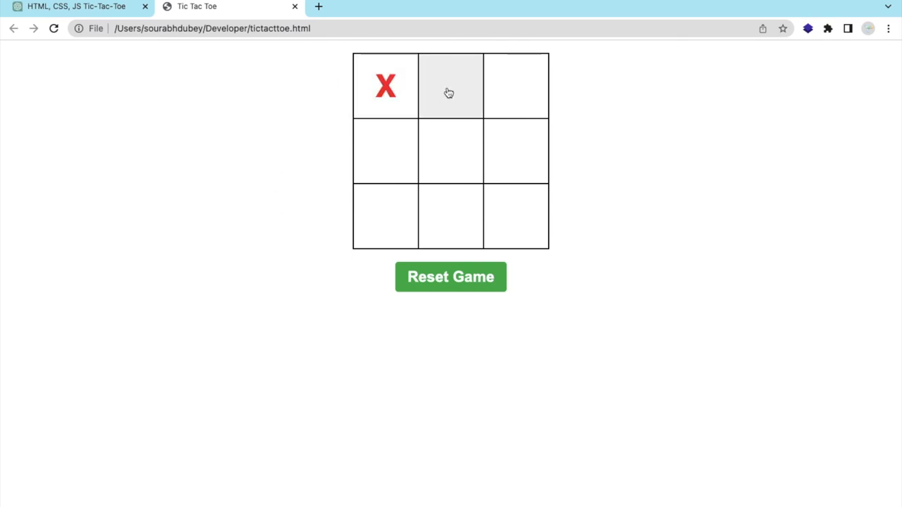
click(516, 85)
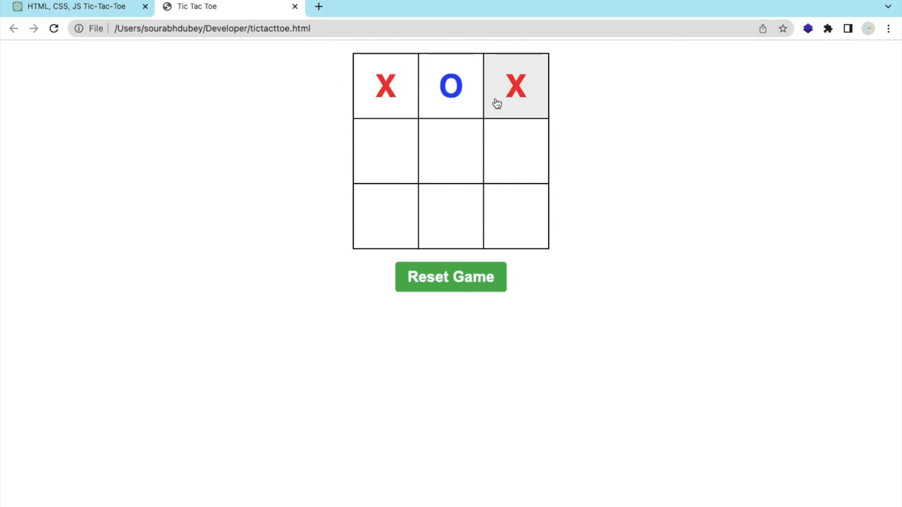
click(516, 150)
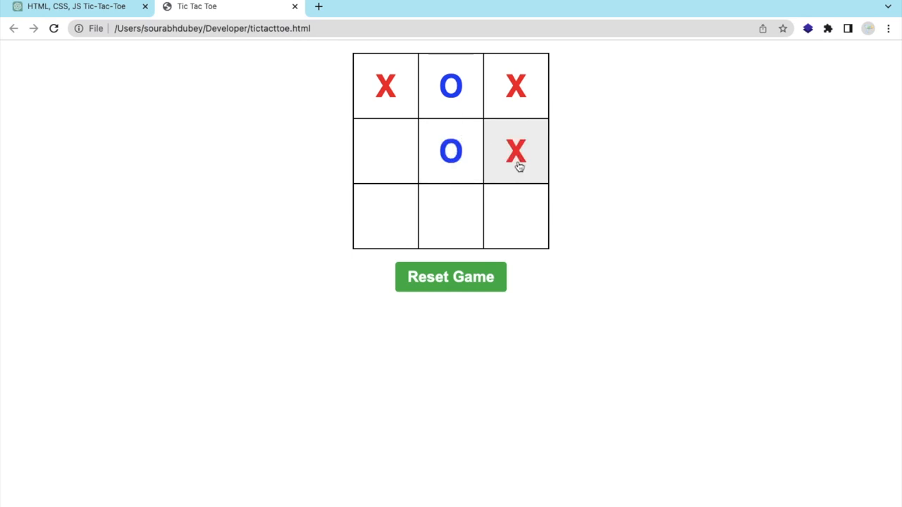
click(451, 217)
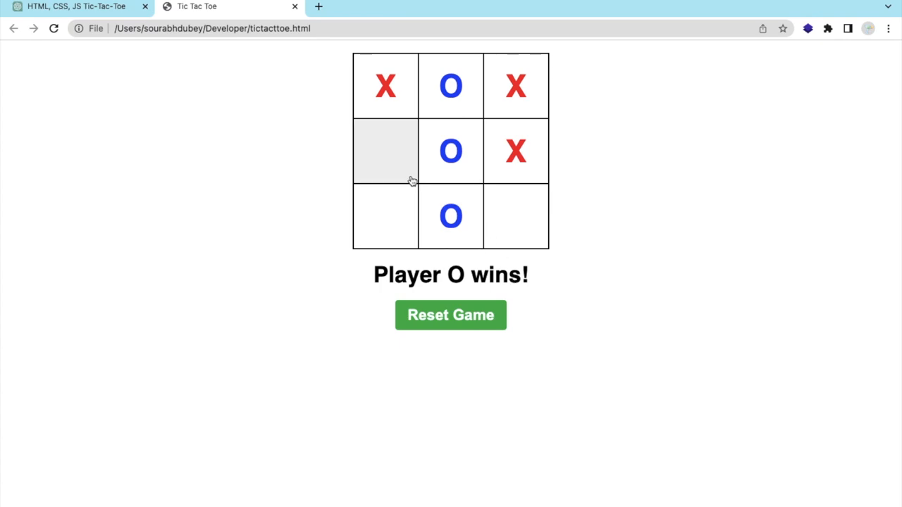
click(450, 315)
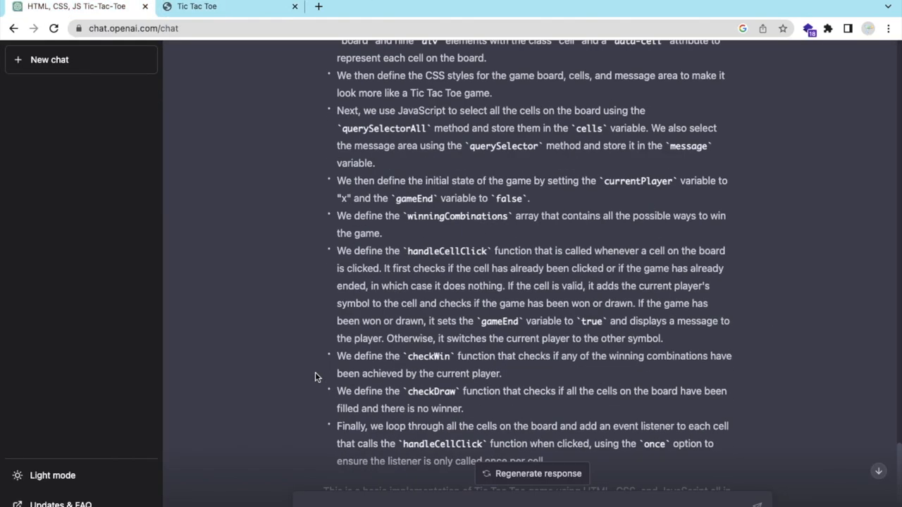
scroll(down, 3)
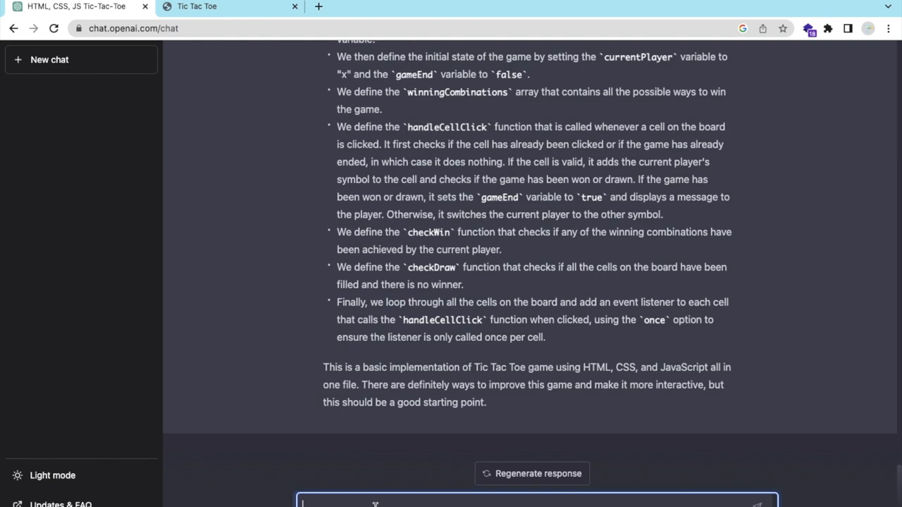